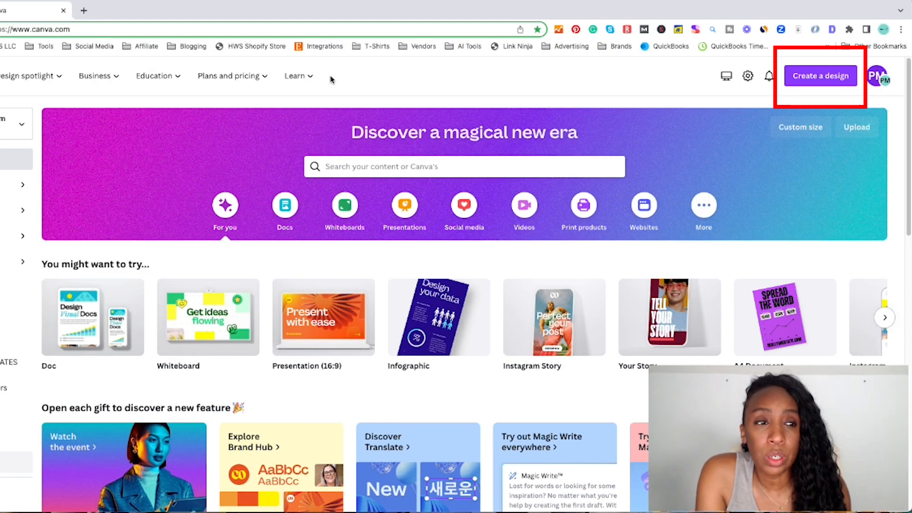
pyautogui.moveTo(819, 76)
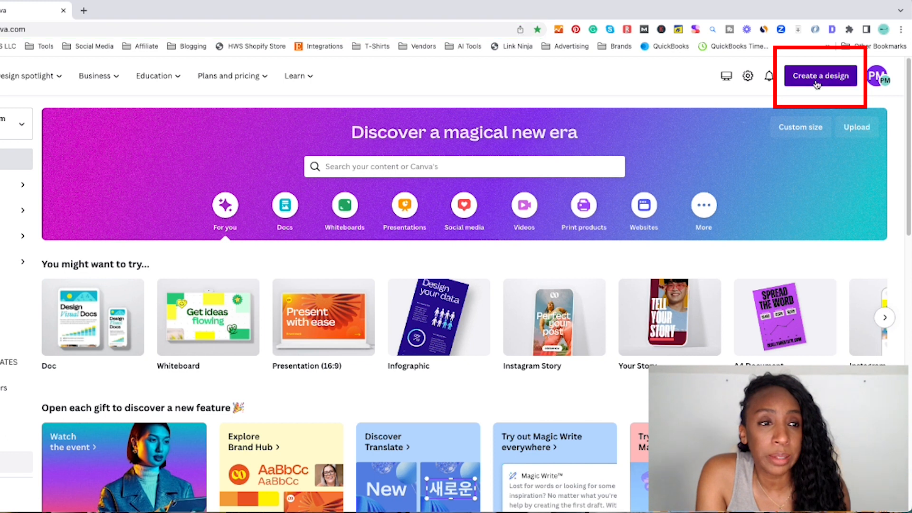
# Step: Create a new blank design using the recent 2000 × 2000 px custom size
pyautogui.click(820, 75)
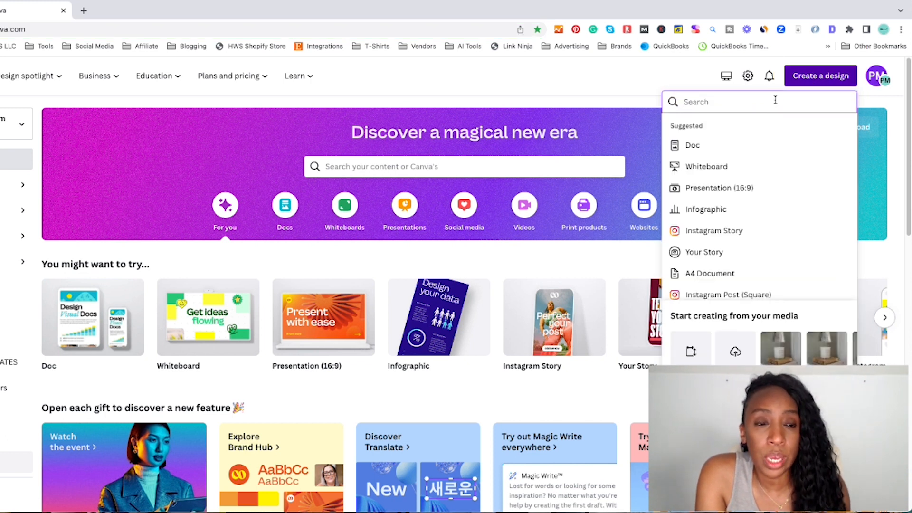
pyautogui.write('Custom size')
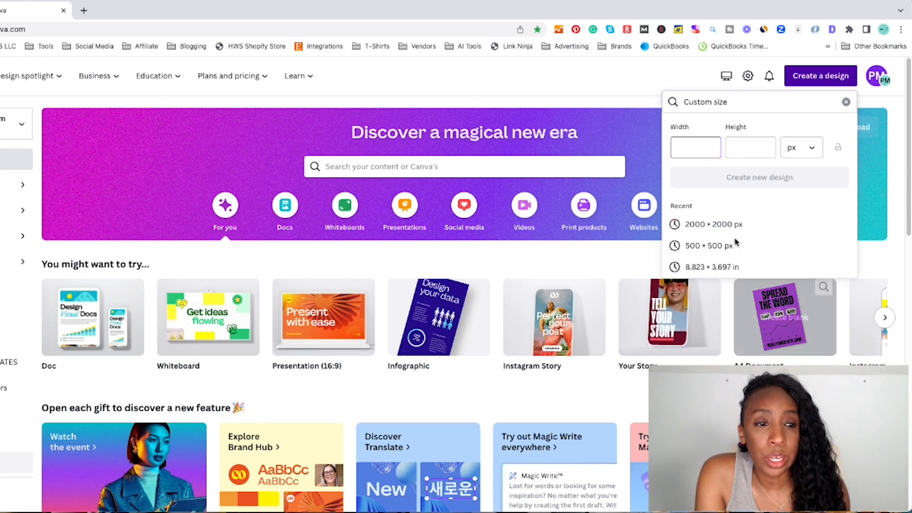
pyautogui.click(713, 224)
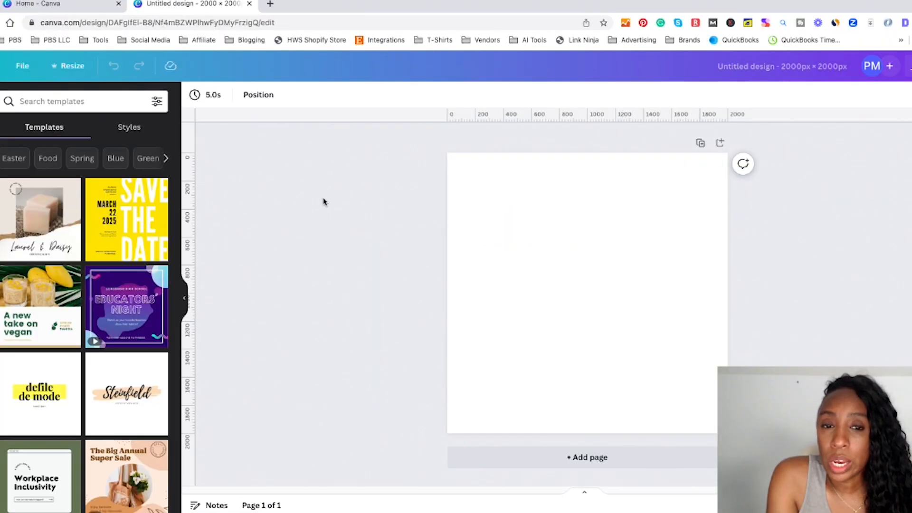
# Step: Rename the design title to 'Test Mockup 2000 x 2000px'
pyautogui.click(586, 290)
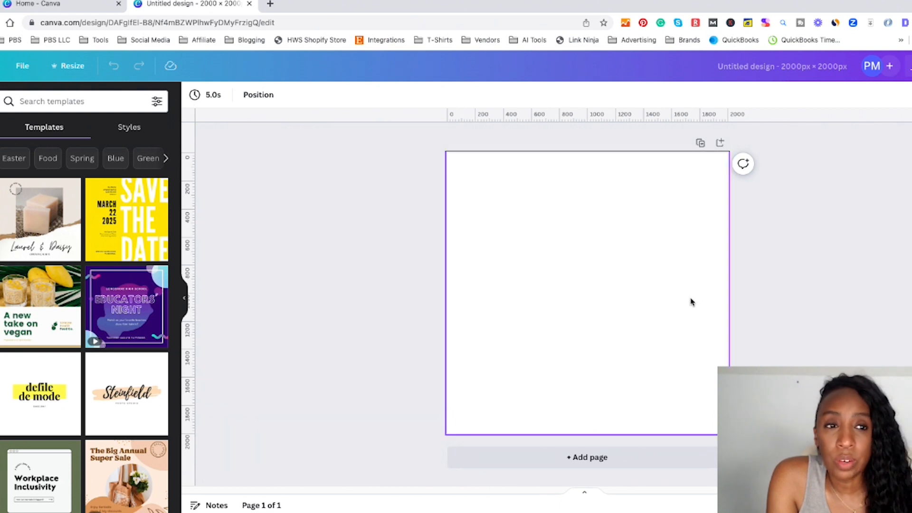
pyautogui.click(781, 66)
pyautogui.write('Test')
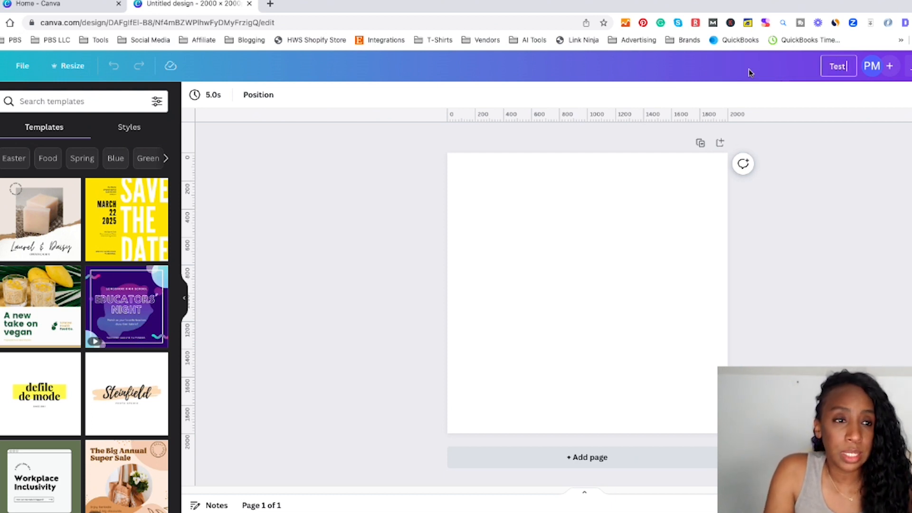
pyautogui.write('Mockup 2000 x 2000px')
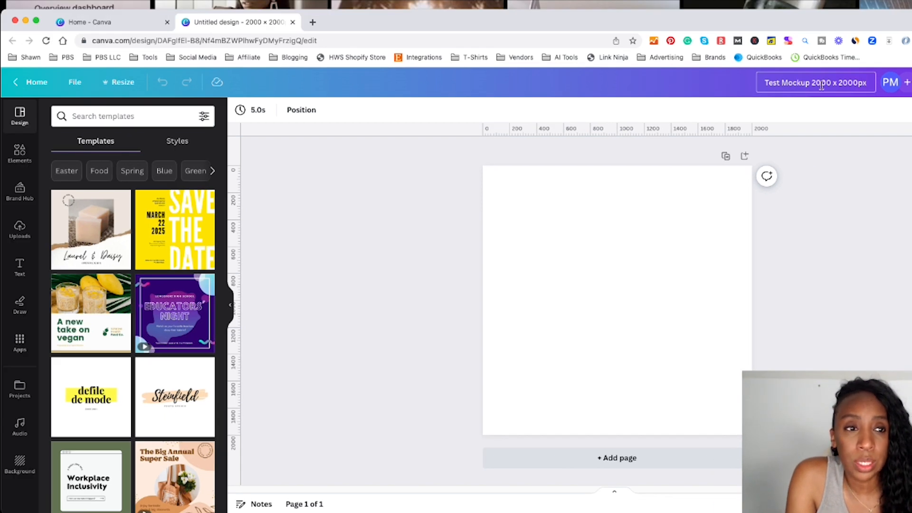
pyautogui.moveTo(309, 205)
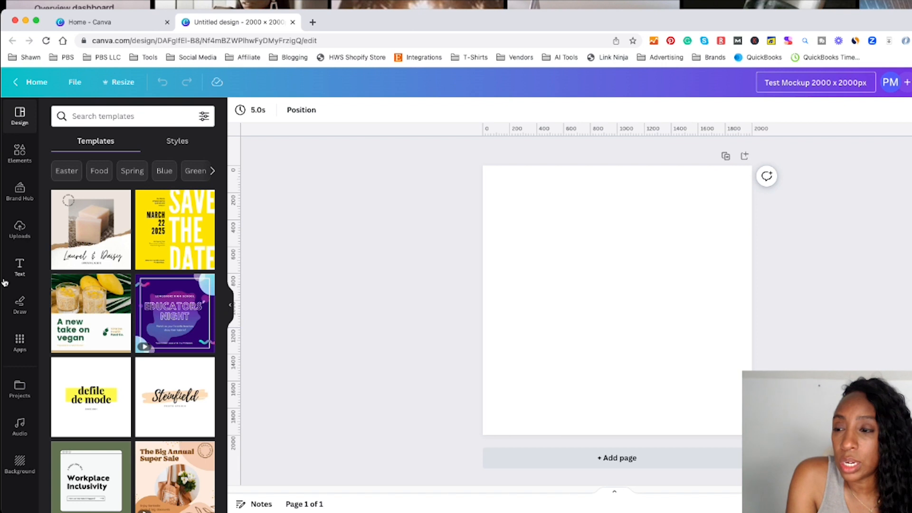
pyautogui.moveTo(20, 192)
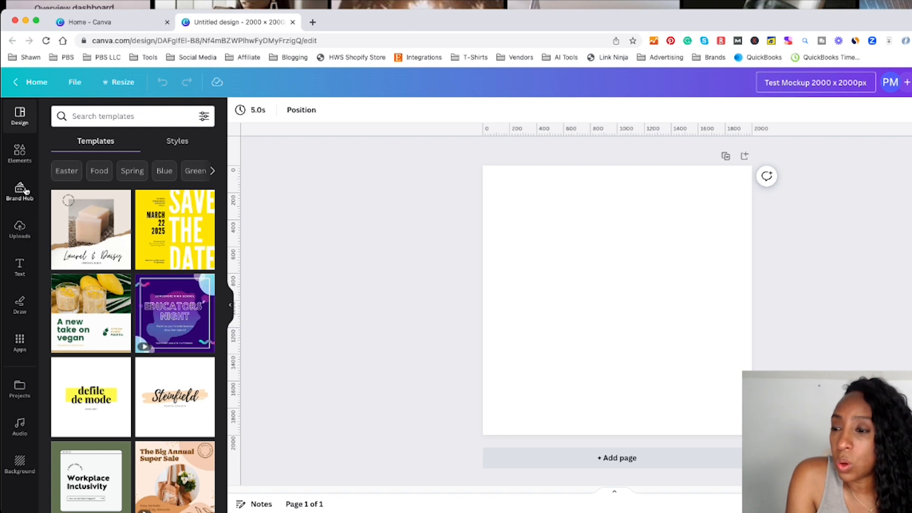
# Step: Upload 09-Gildan Hoodie-G185-Irish Green.jpg from the computer into Uploads
pyautogui.click(19, 228)
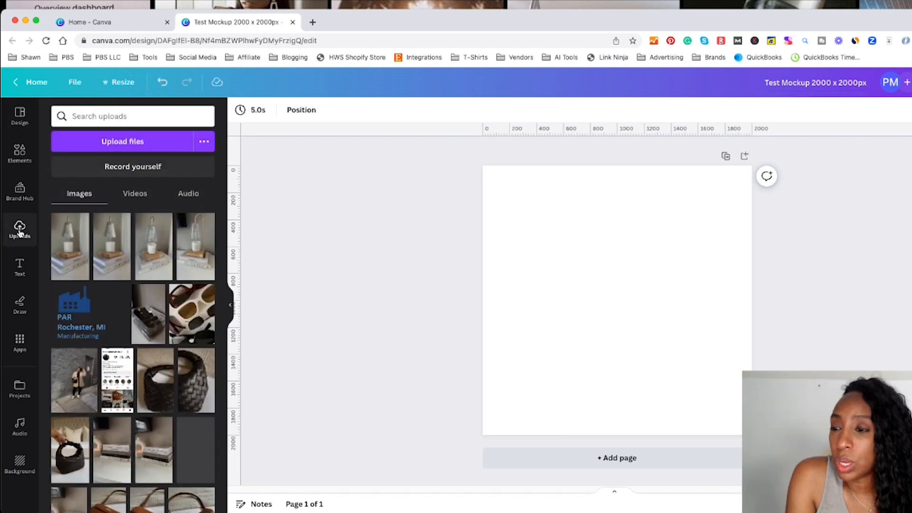
pyautogui.moveTo(19, 229)
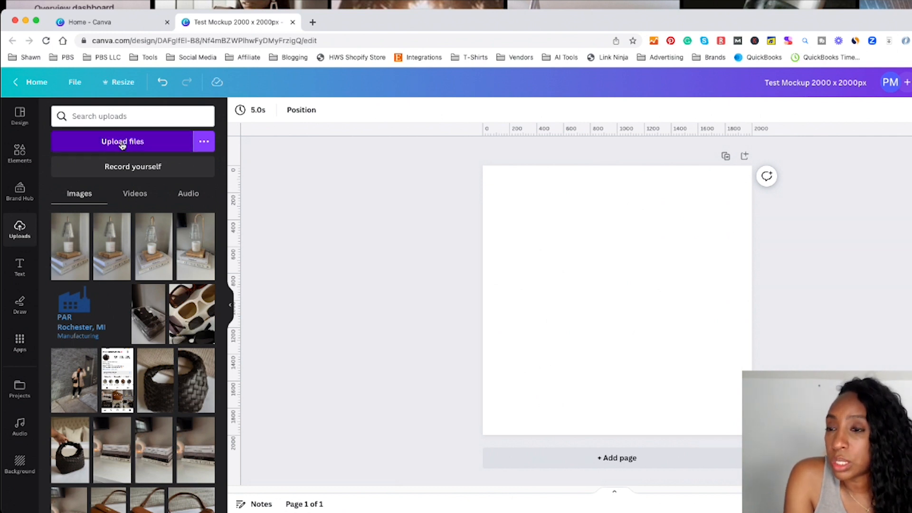
pyautogui.click(122, 141)
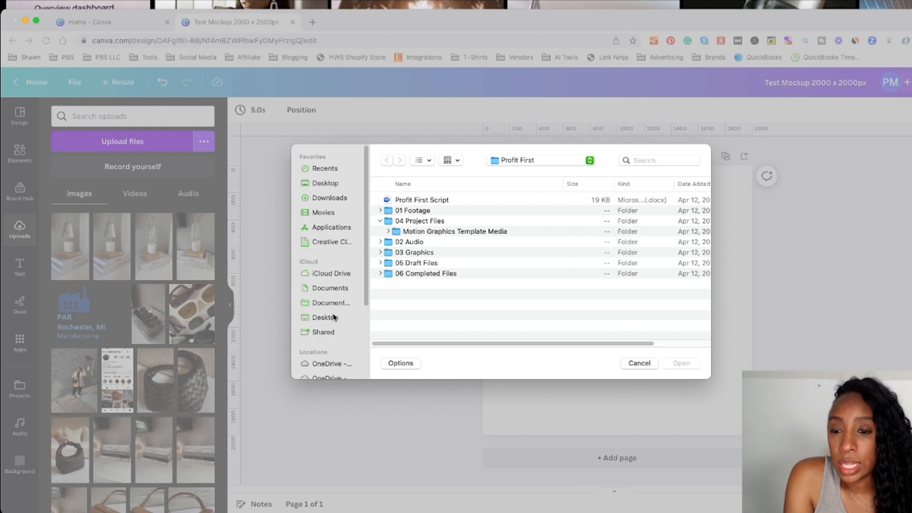
pyautogui.scroll(-3)
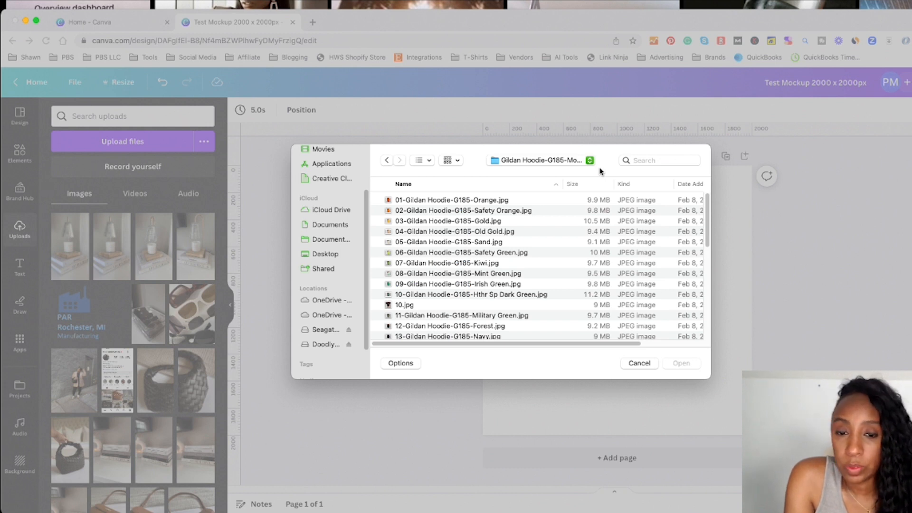
pyautogui.scroll(-3)
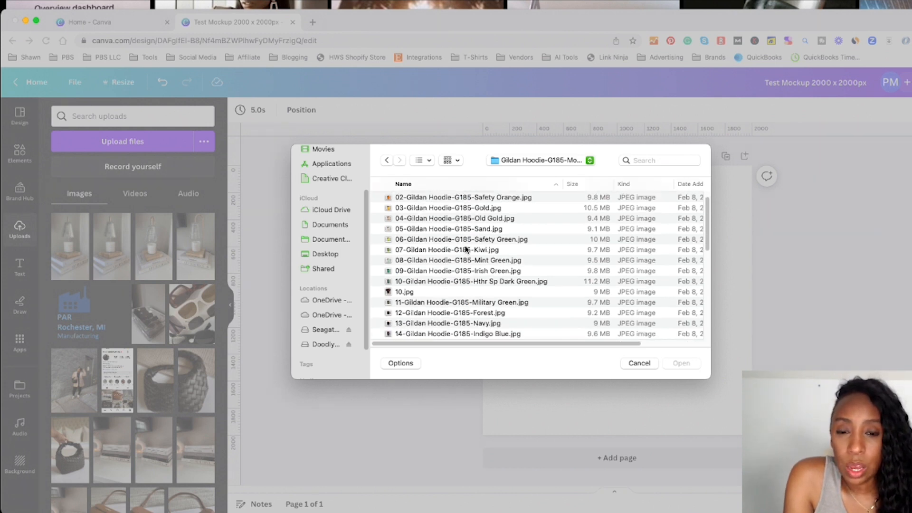
pyautogui.scroll(-3)
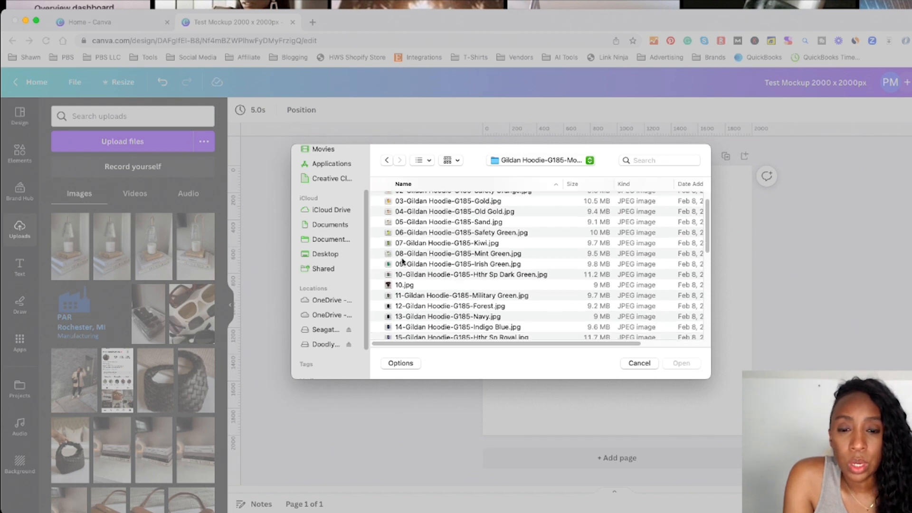
pyautogui.moveTo(422, 269)
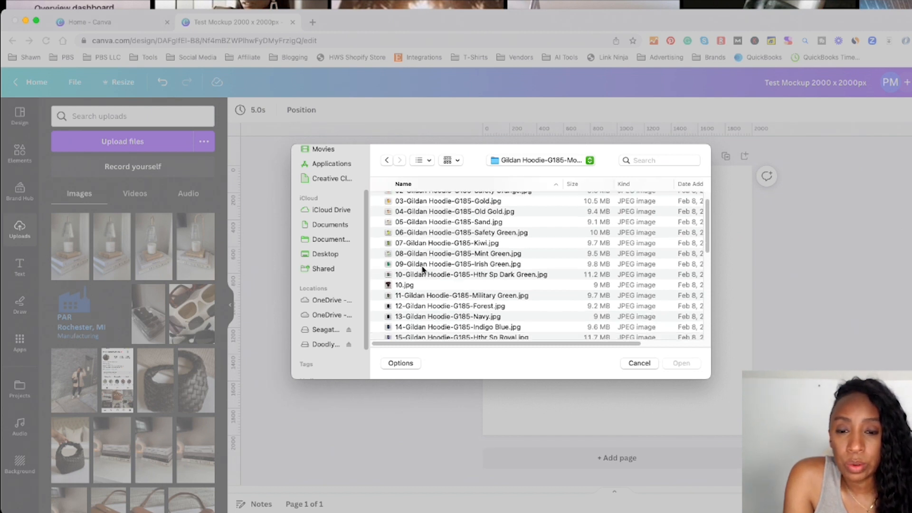
pyautogui.click(457, 263)
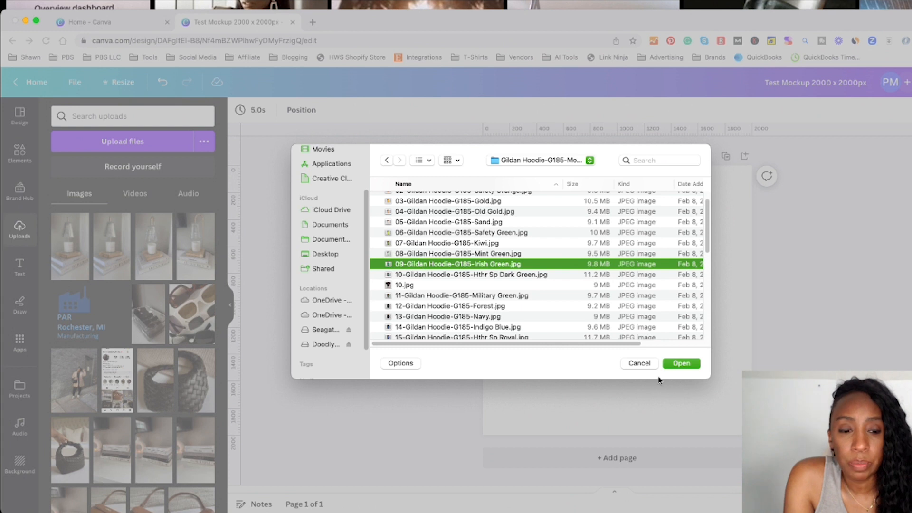
pyautogui.click(681, 363)
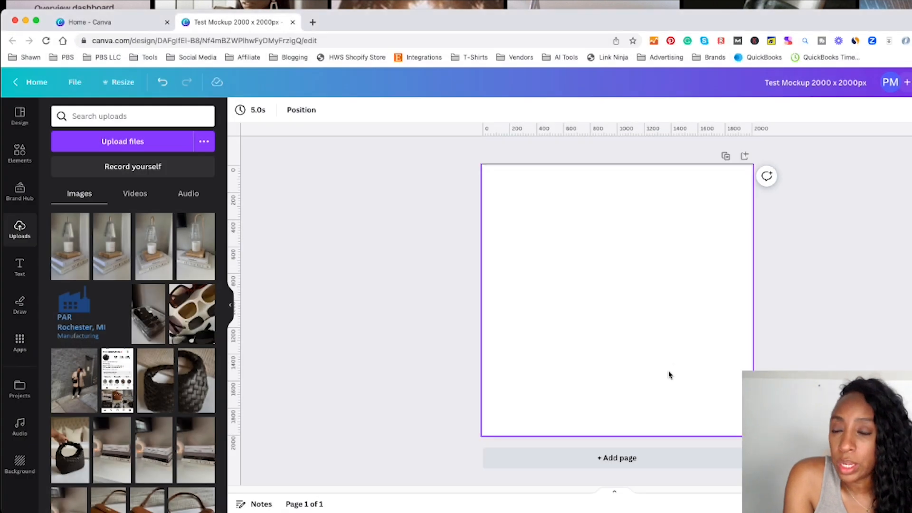
pyautogui.scroll(3)
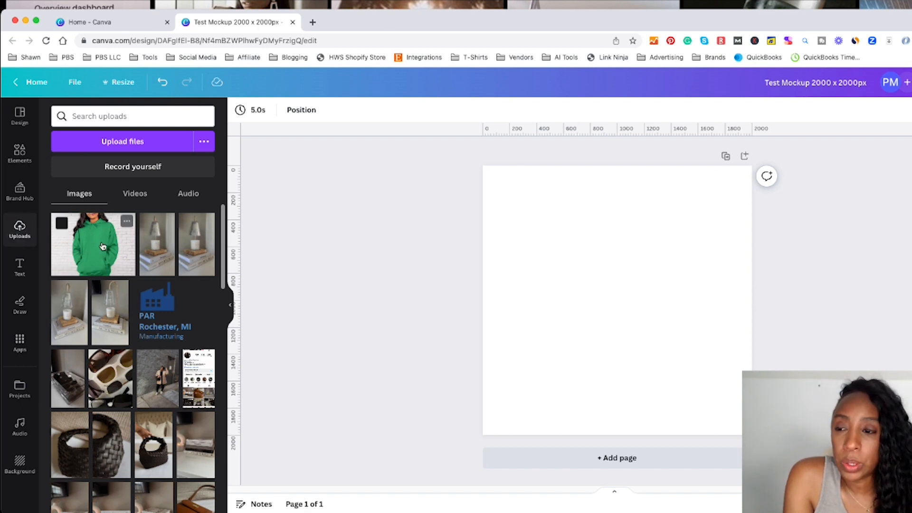
pyautogui.click(93, 244)
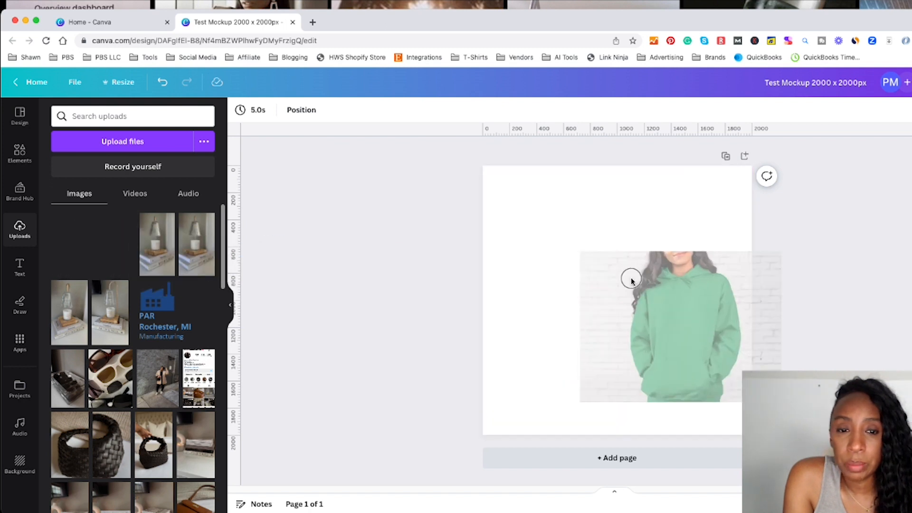
pyautogui.click(630, 279)
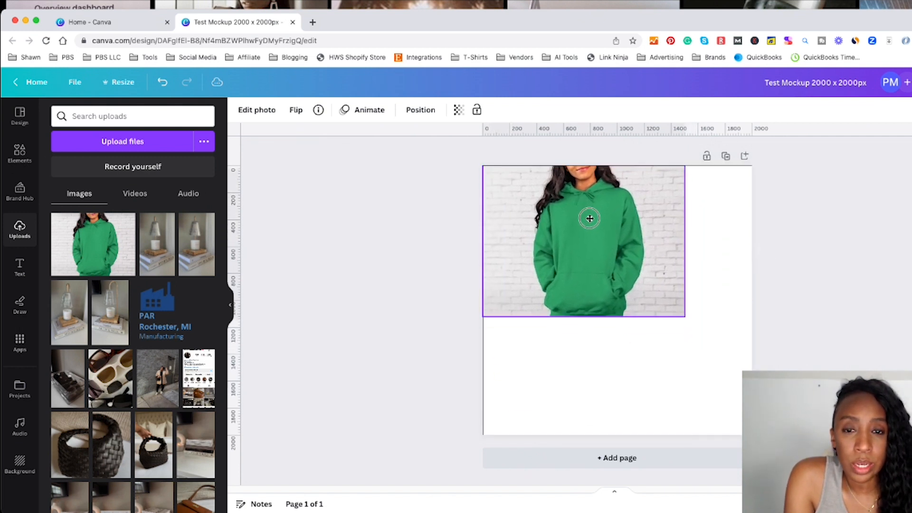
pyautogui.click(588, 219)
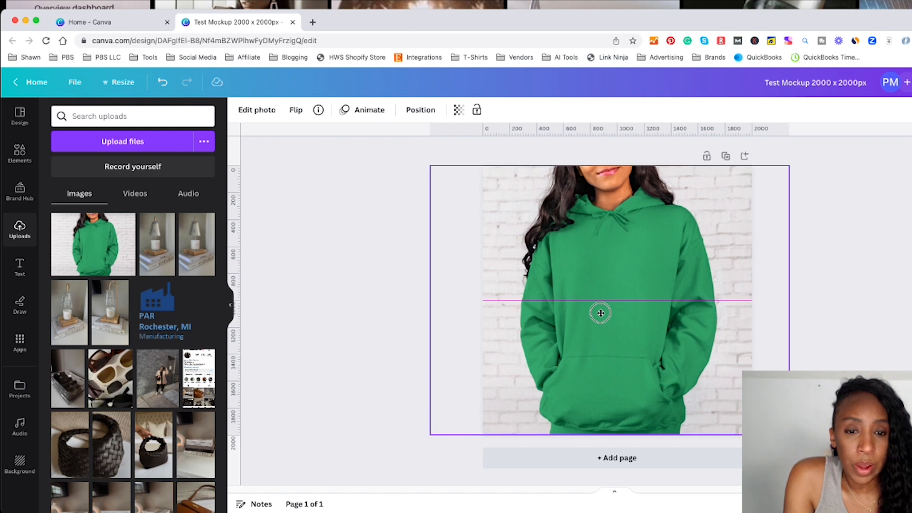
pyautogui.click(599, 313)
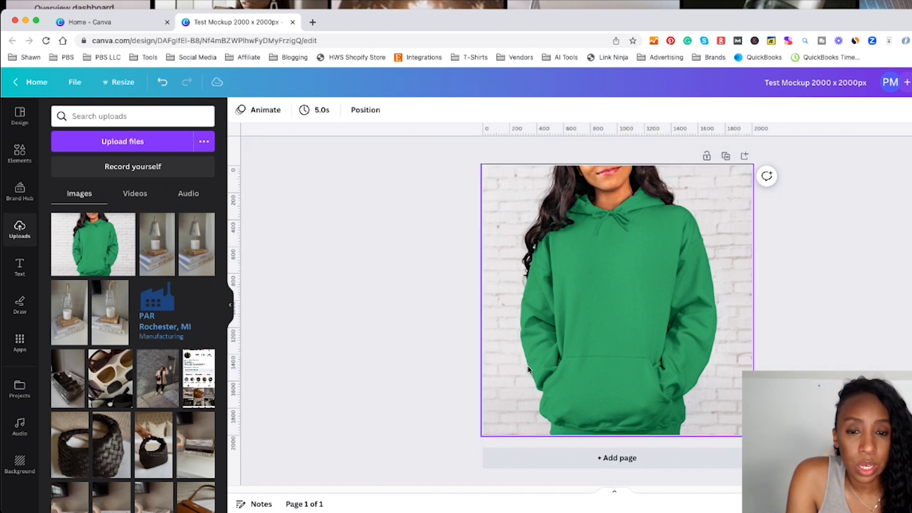
pyautogui.moveTo(607, 395)
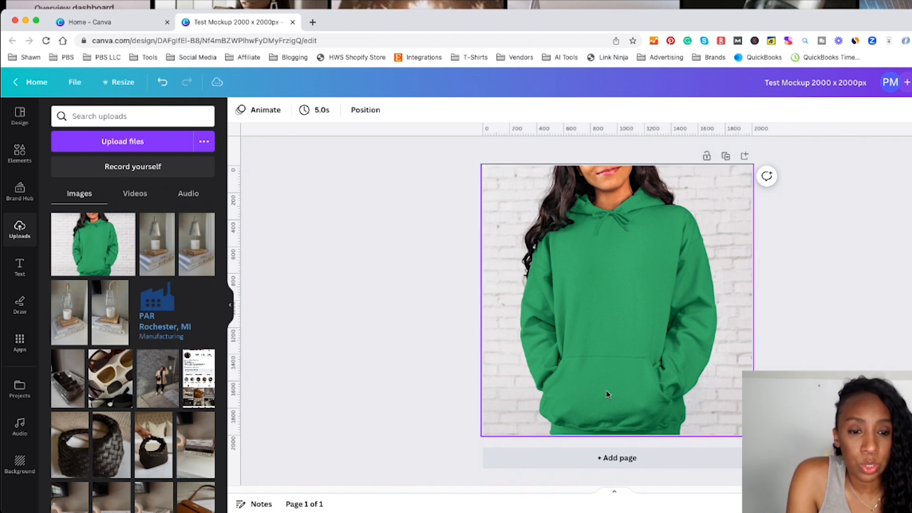
pyautogui.moveTo(603, 353)
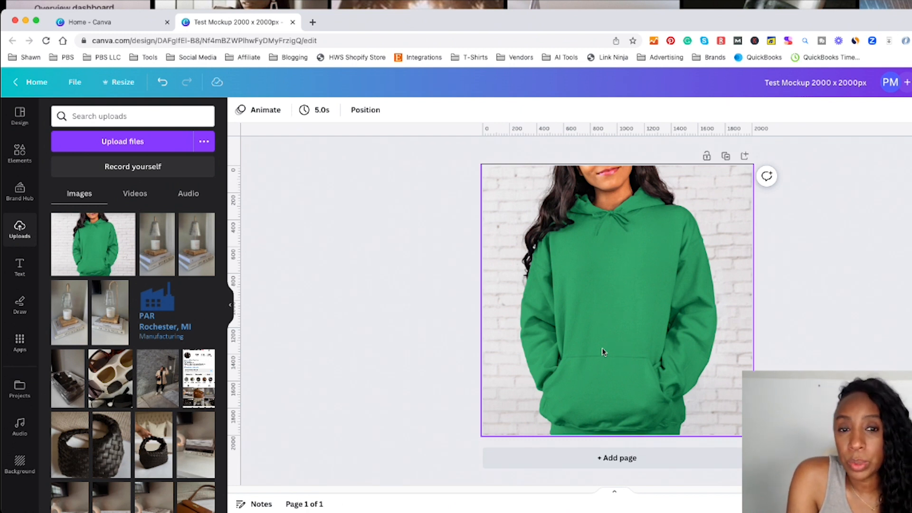
pyautogui.moveTo(596, 359)
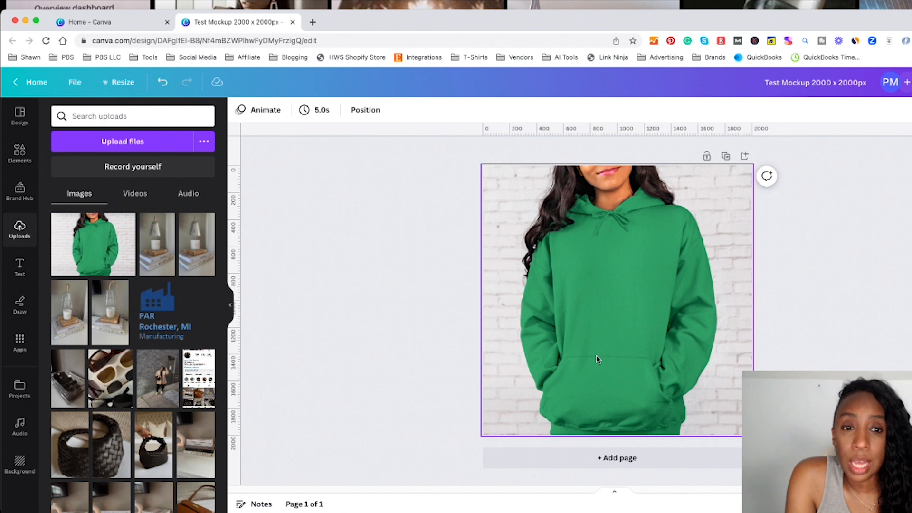
pyautogui.moveTo(539, 285)
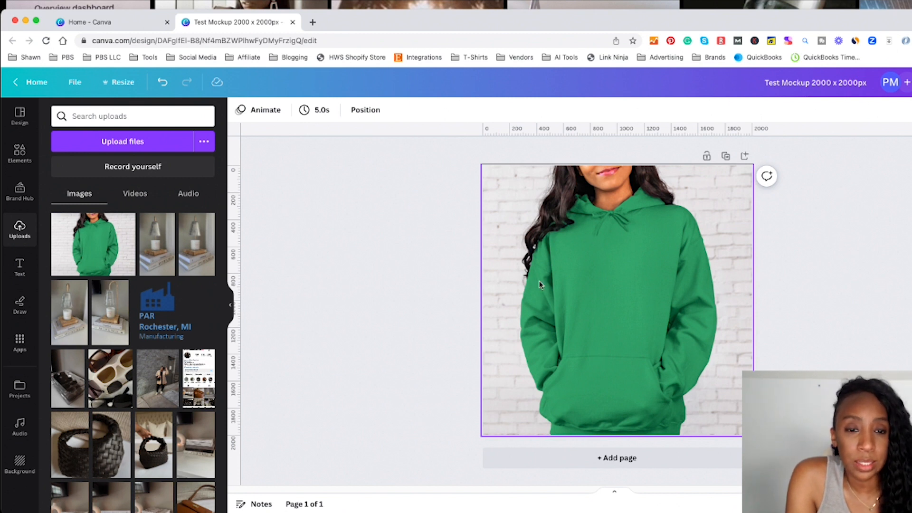
pyautogui.moveTo(595, 297)
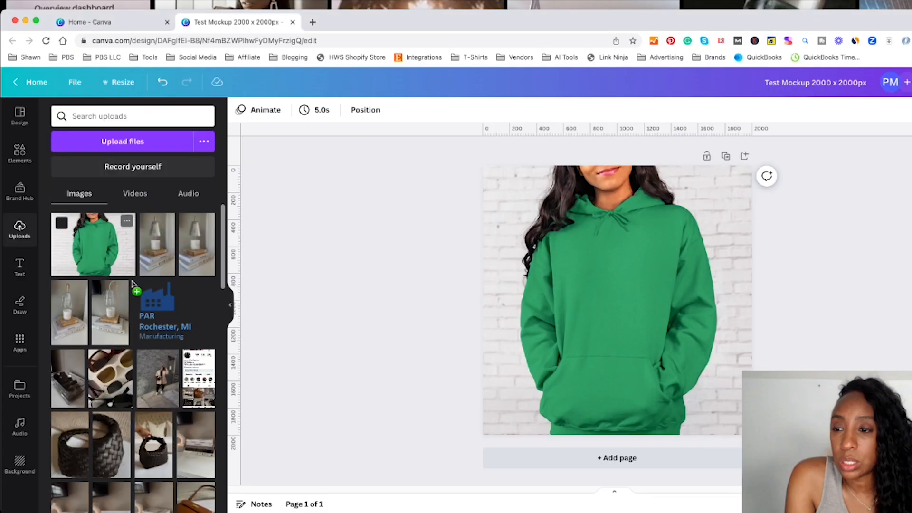
# Step: Scroll the Uploads image list to bring the Lucky smiley upload into view
pyautogui.scroll(3)
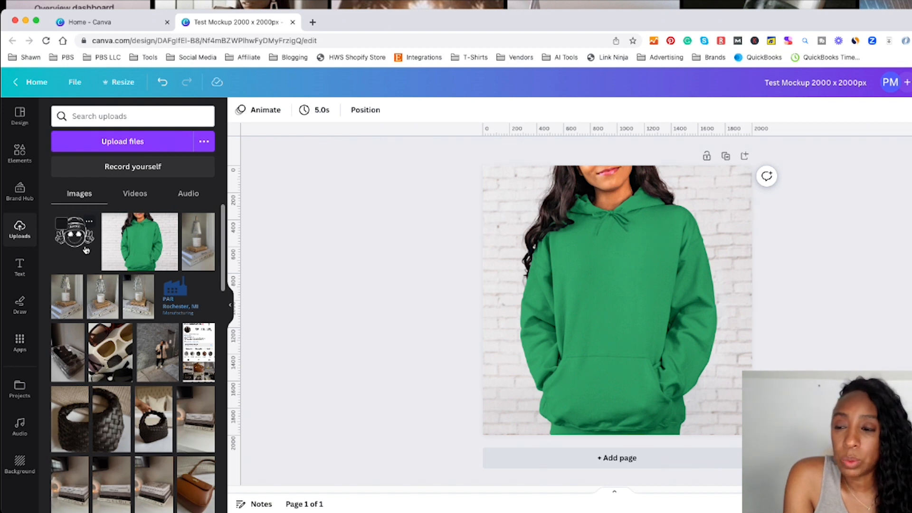
pyautogui.moveTo(80, 253)
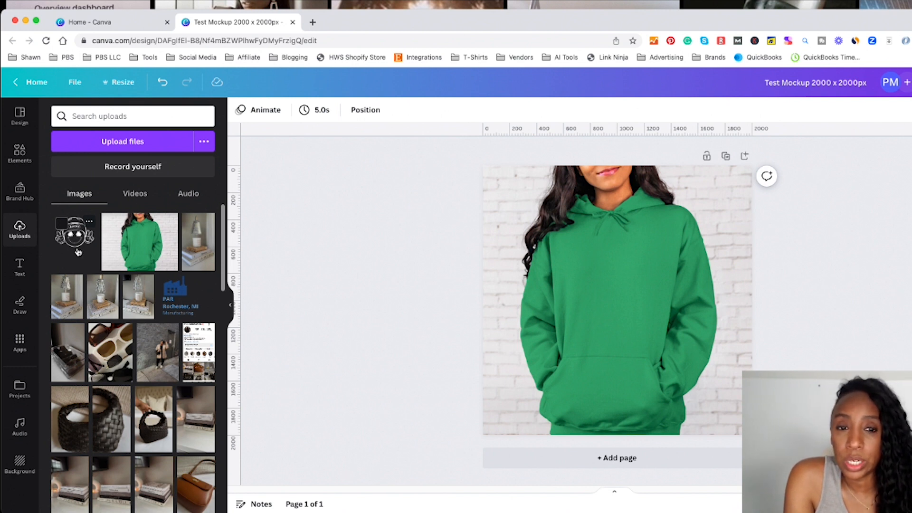
pyautogui.moveTo(76, 284)
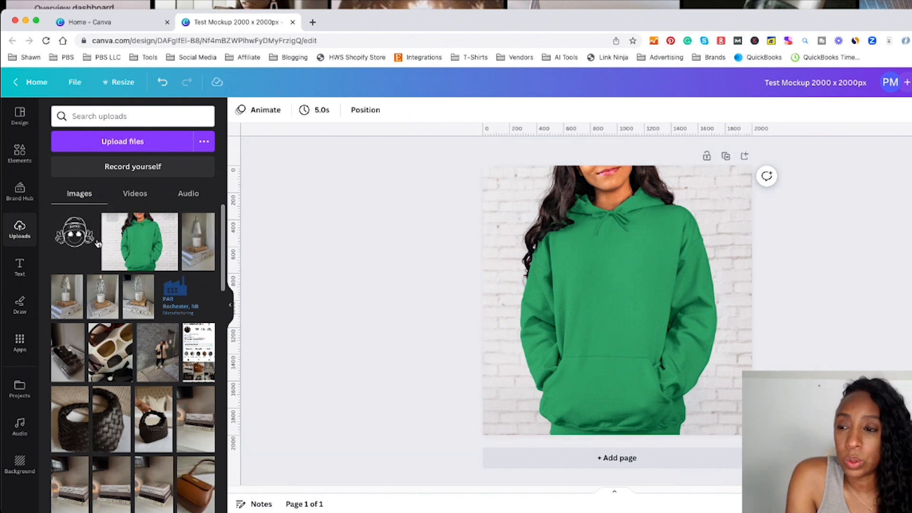
# Step: Add the white Lucky smiley design, shrink it and centre it on the hoodie's chest
pyautogui.click(74, 232)
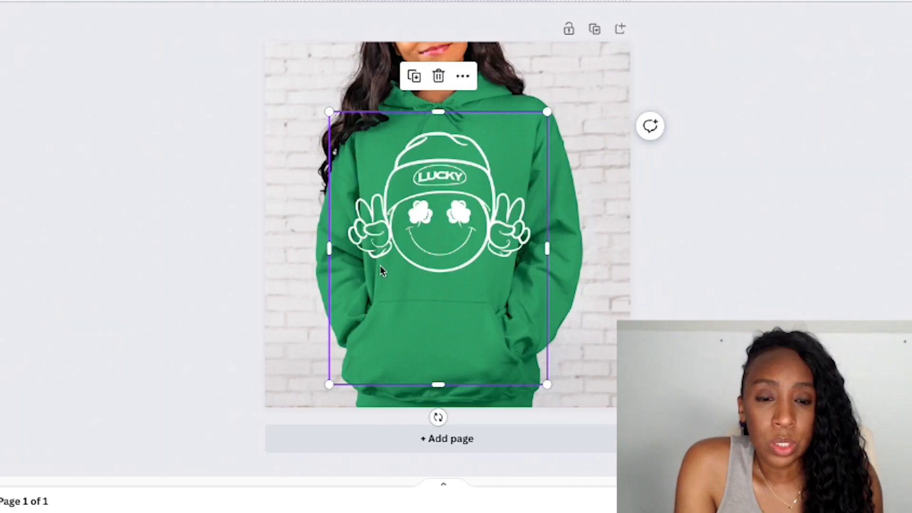
pyautogui.moveTo(378, 148)
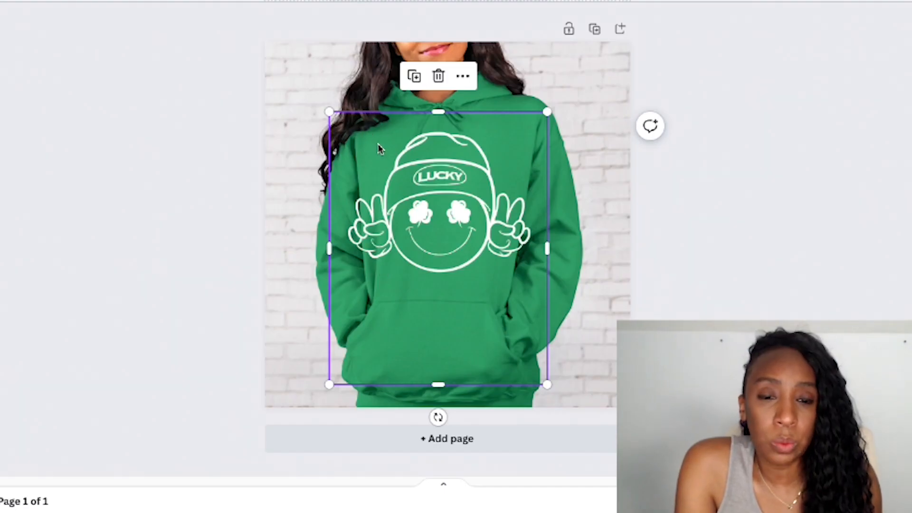
pyautogui.moveTo(445, 328)
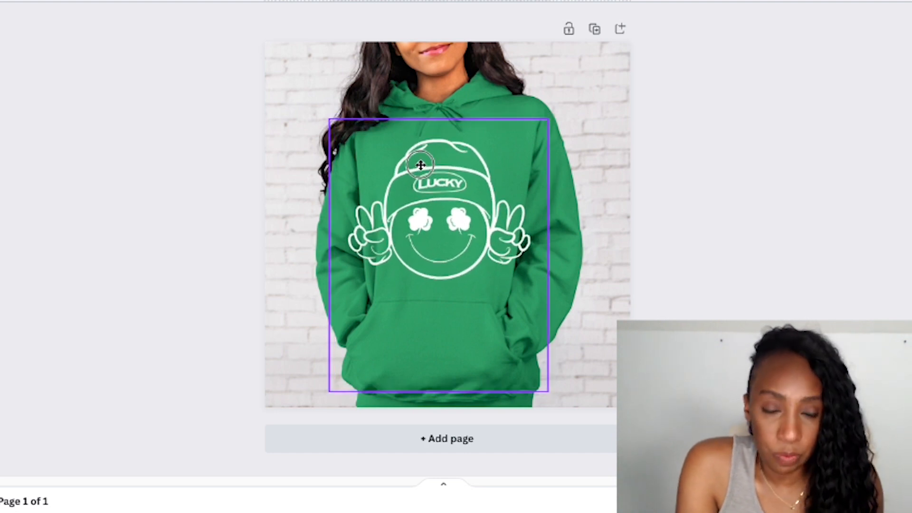
pyautogui.click(419, 166)
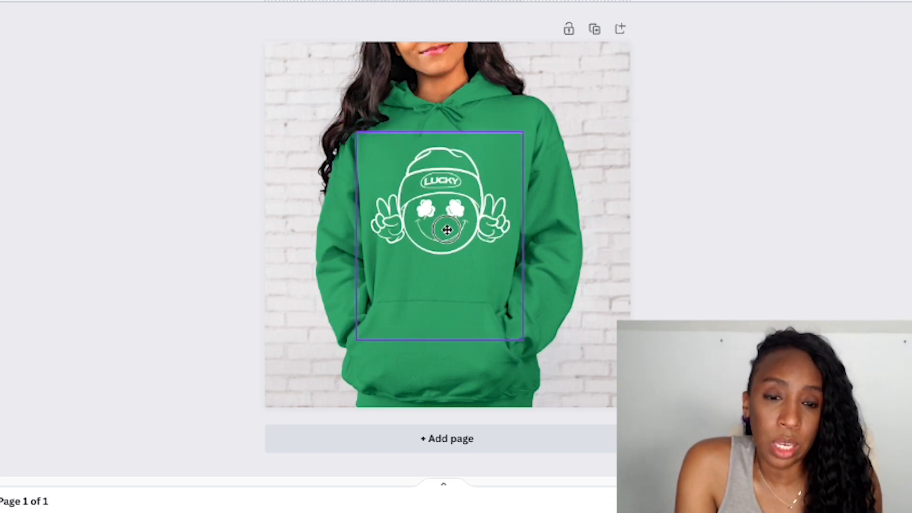
pyautogui.click(445, 229)
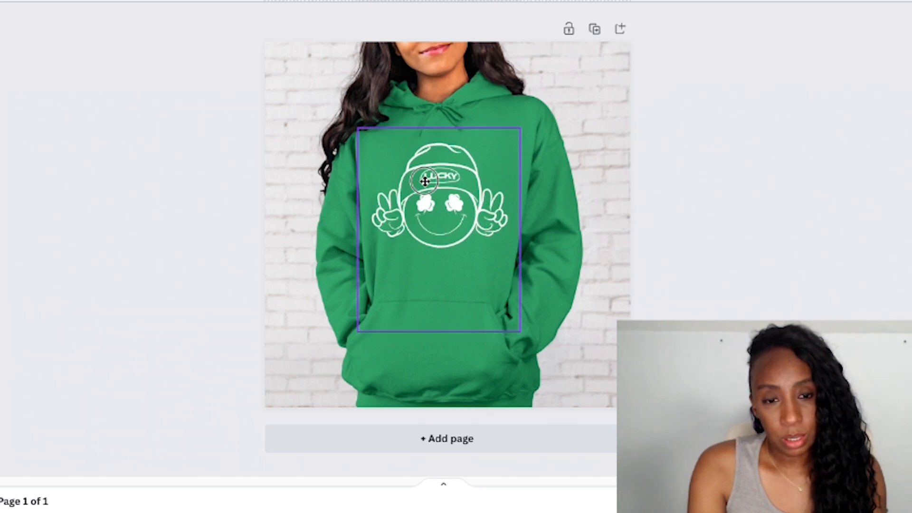
pyautogui.click(693, 279)
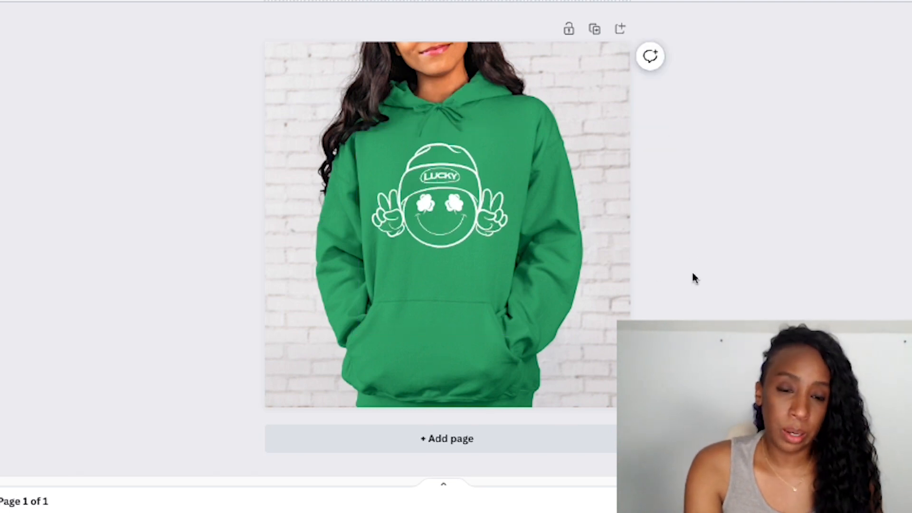
# Step: Lower the selected smiley design's transparency slider, settling it at 83
pyautogui.click(439, 230)
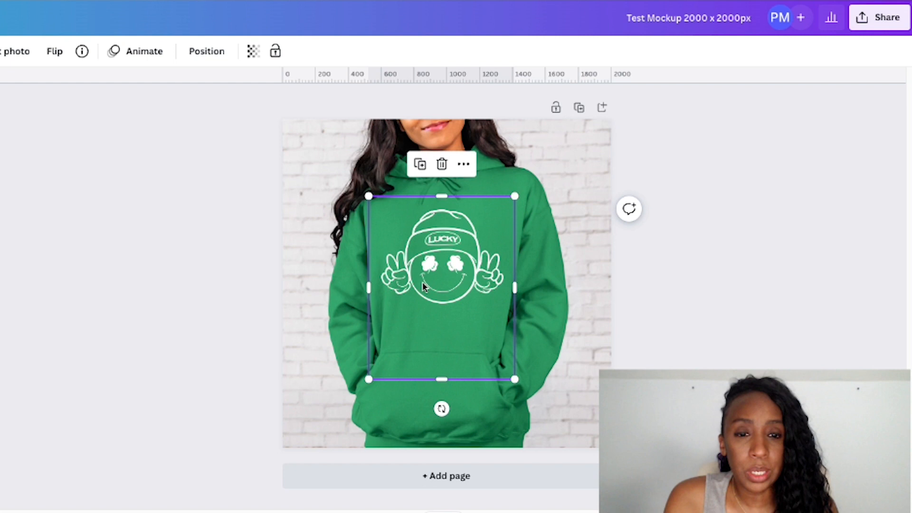
pyautogui.moveTo(454, 317)
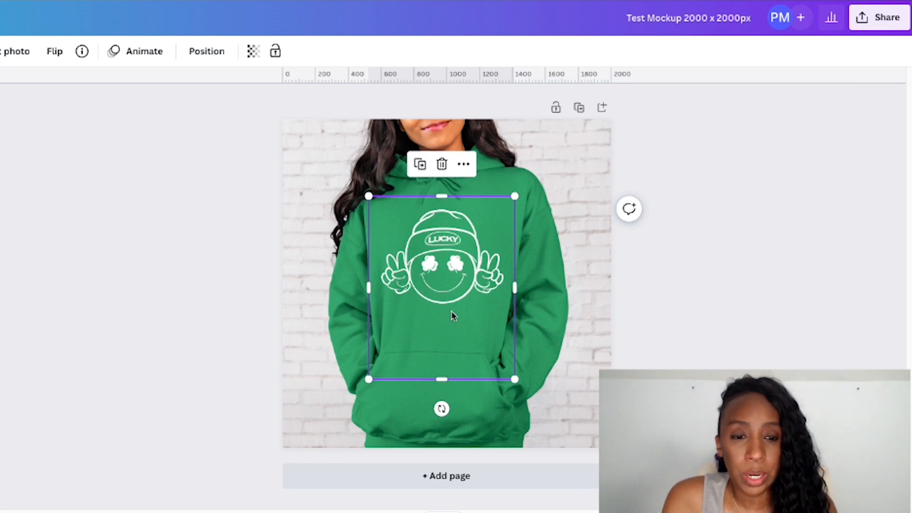
pyautogui.moveTo(643, 323)
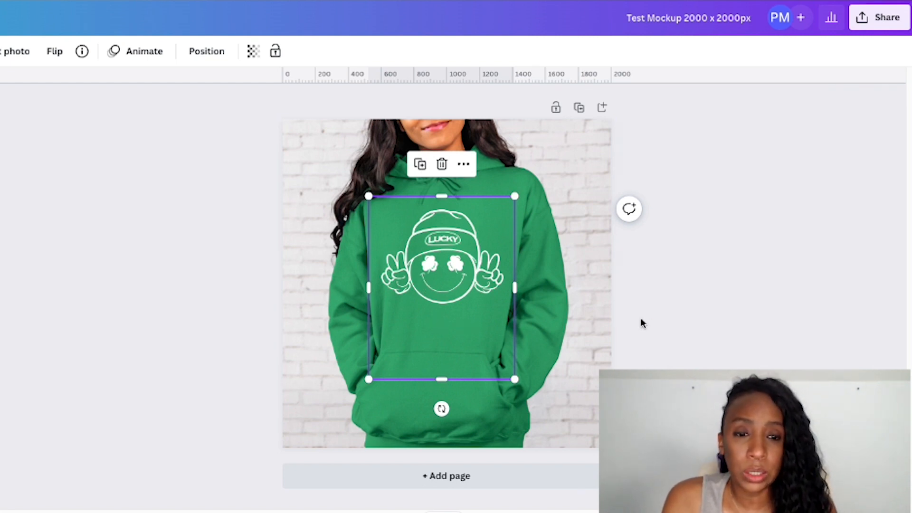
pyautogui.moveTo(222, 251)
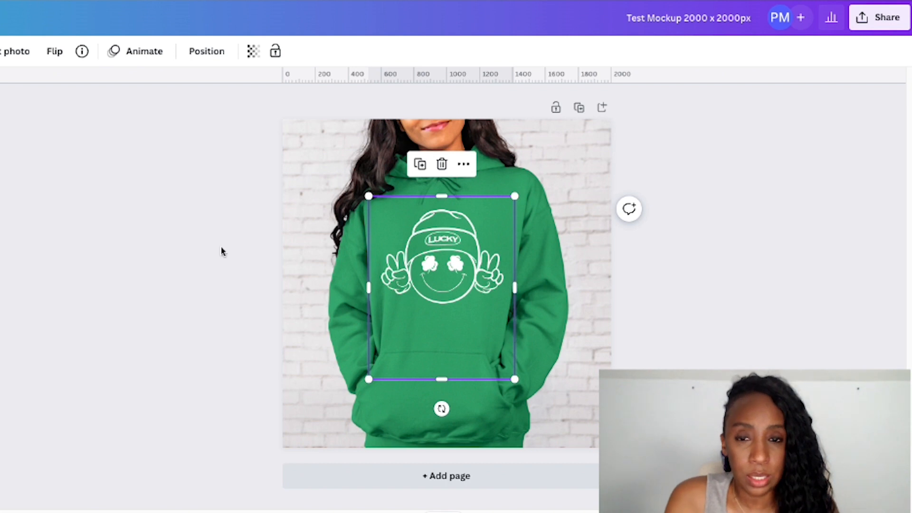
pyautogui.moveTo(515, 338)
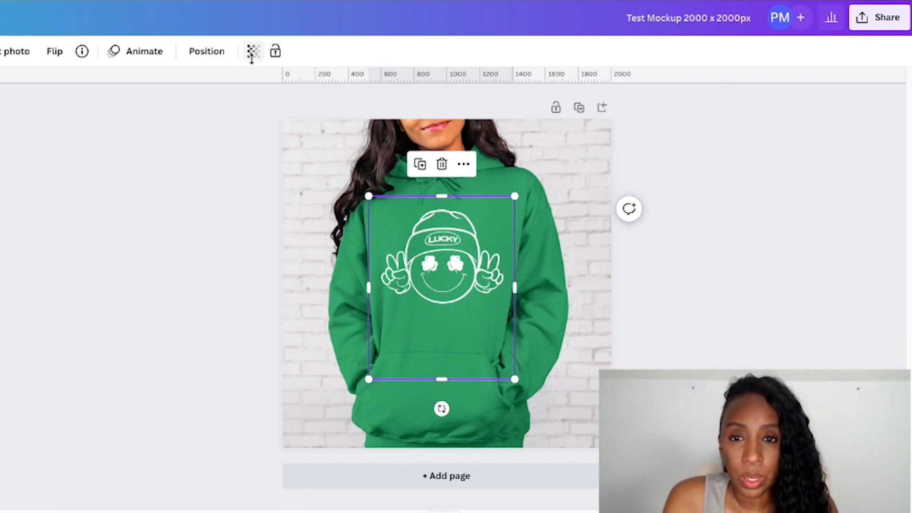
pyautogui.moveTo(252, 51)
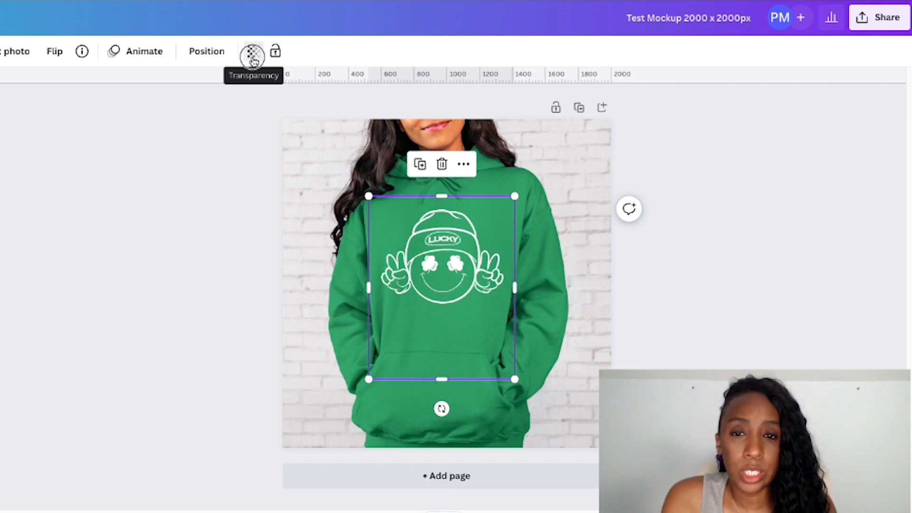
pyautogui.click(250, 50)
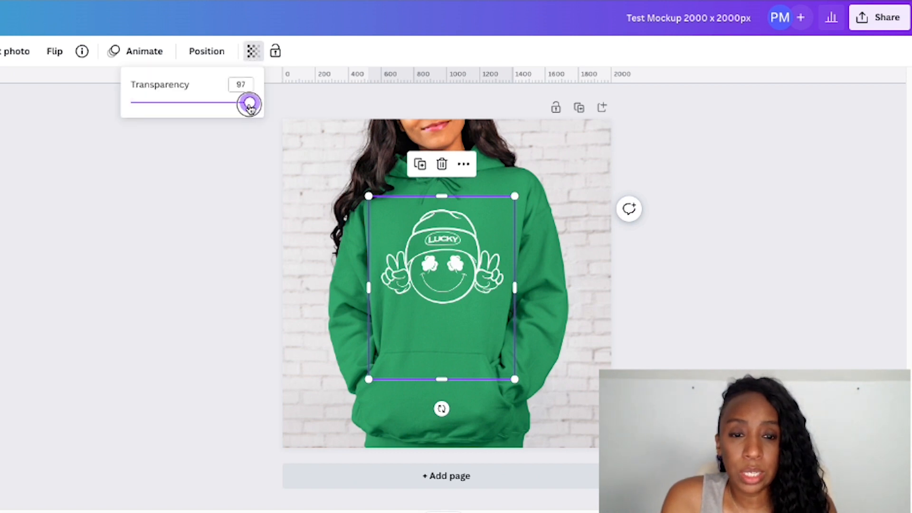
pyautogui.moveTo(249, 104); pyautogui.dragTo(224, 103)
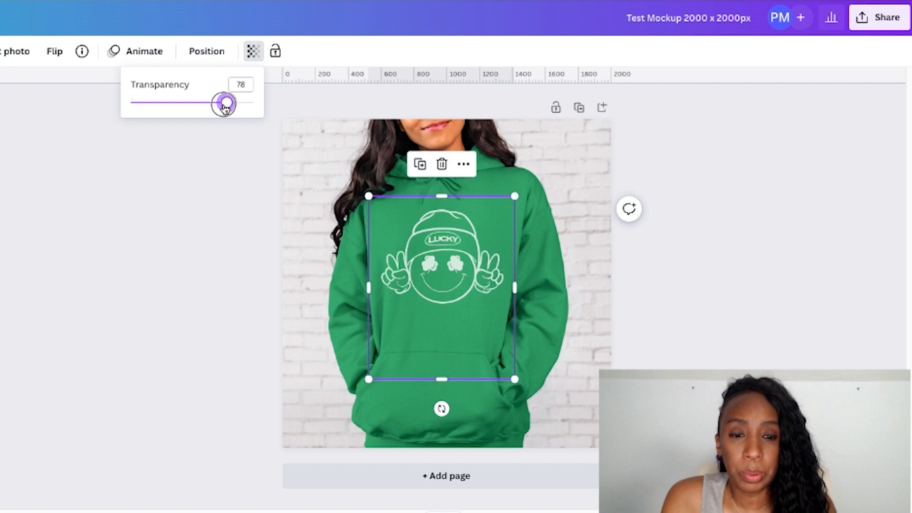
pyautogui.moveTo(225, 102); pyautogui.dragTo(176, 103)
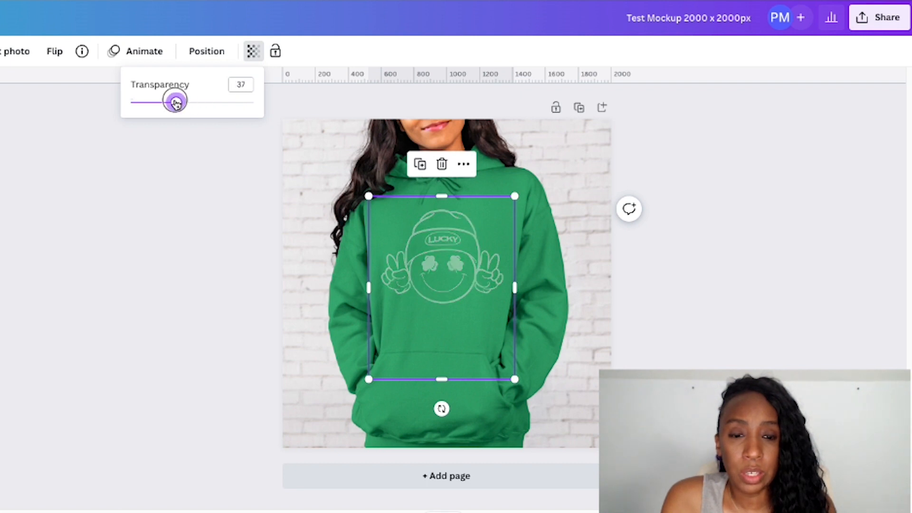
pyautogui.moveTo(177, 102); pyautogui.dragTo(232, 104)
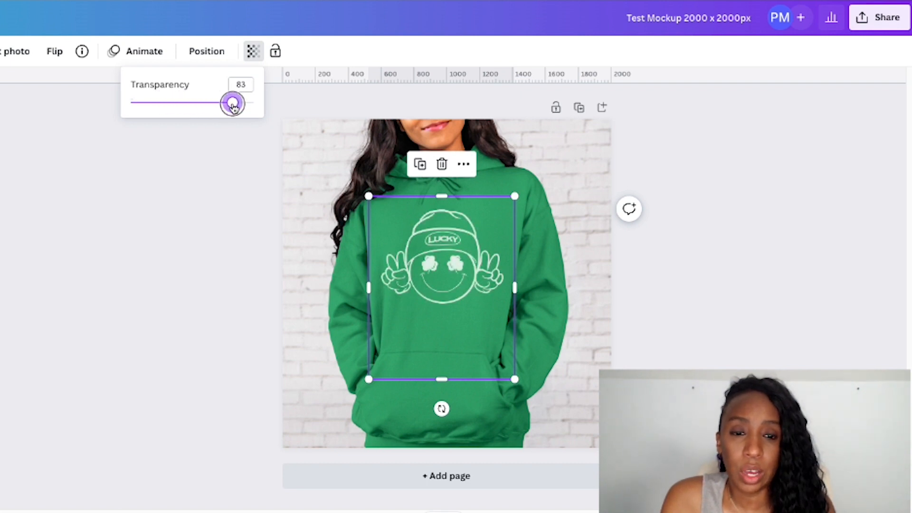
pyautogui.moveTo(232, 102); pyautogui.dragTo(234, 103)
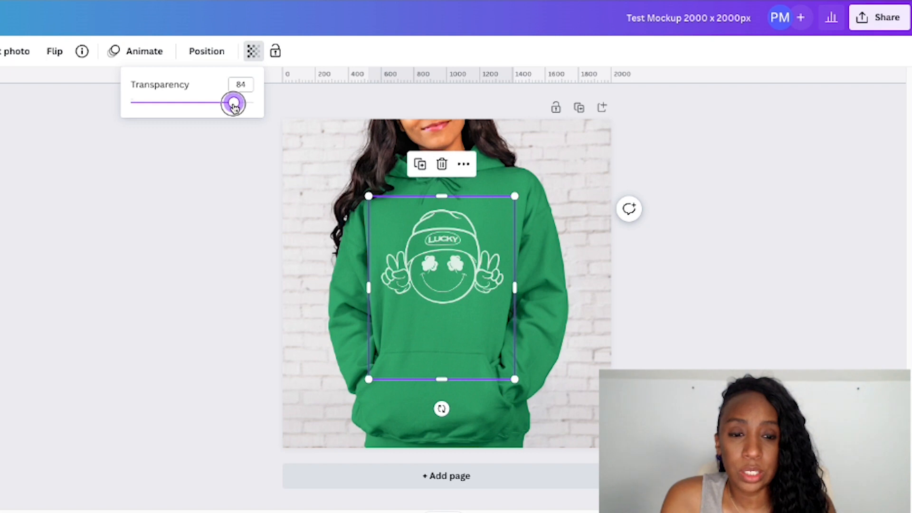
pyautogui.moveTo(234, 102); pyautogui.dragTo(226, 103)
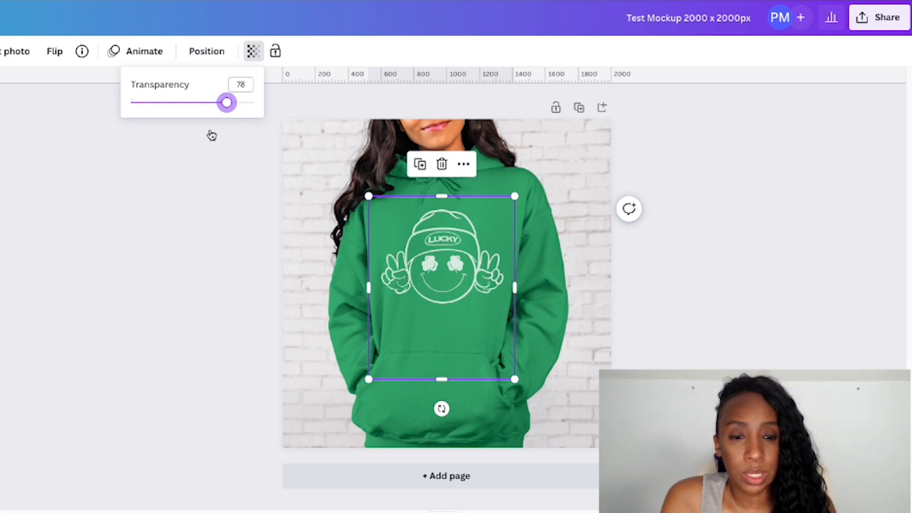
pyautogui.moveTo(227, 103); pyautogui.dragTo(230, 103)
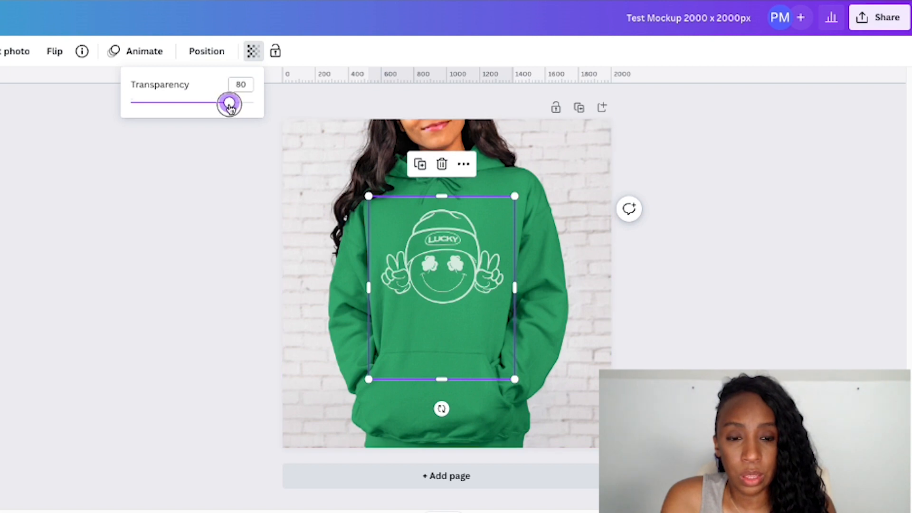
pyautogui.moveTo(229, 103); pyautogui.dragTo(232, 103)
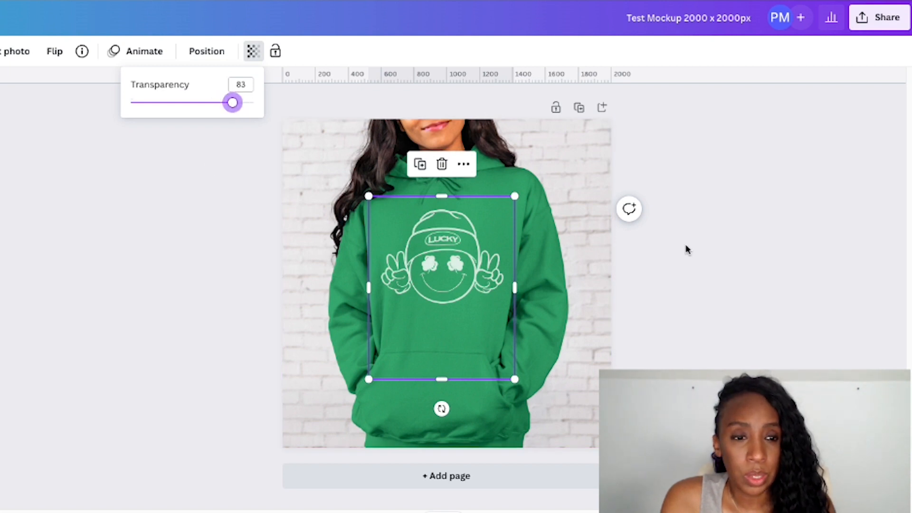
# Step: Deselect the design to close the Transparency popup and preview the clean mockup
pyautogui.click(689, 250)
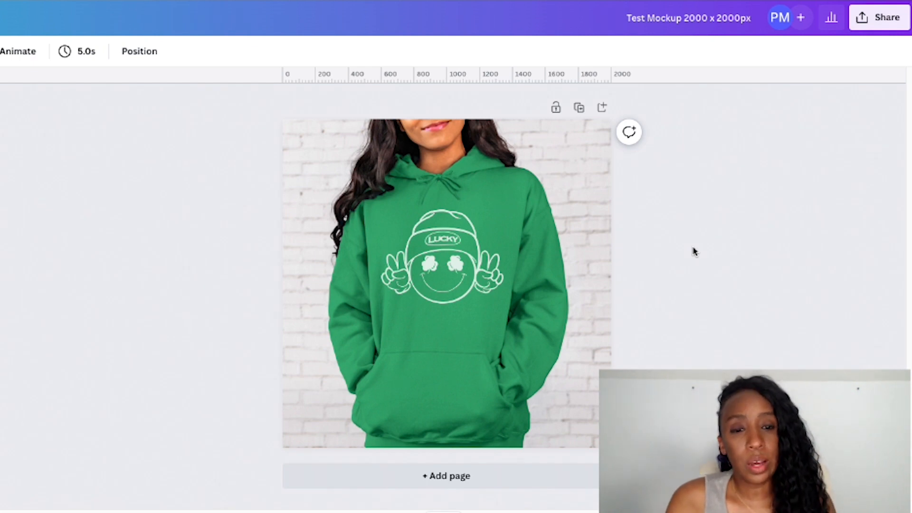
pyautogui.moveTo(161, 314)
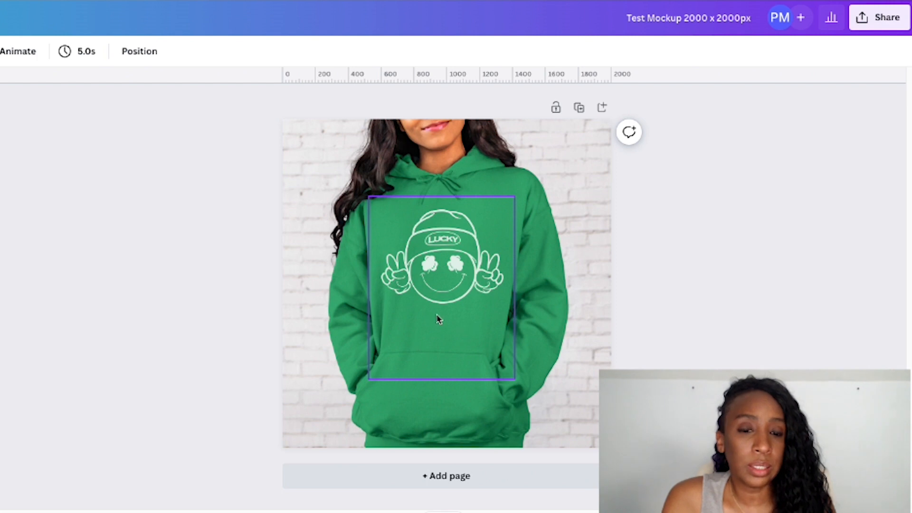
pyautogui.click(95, 364)
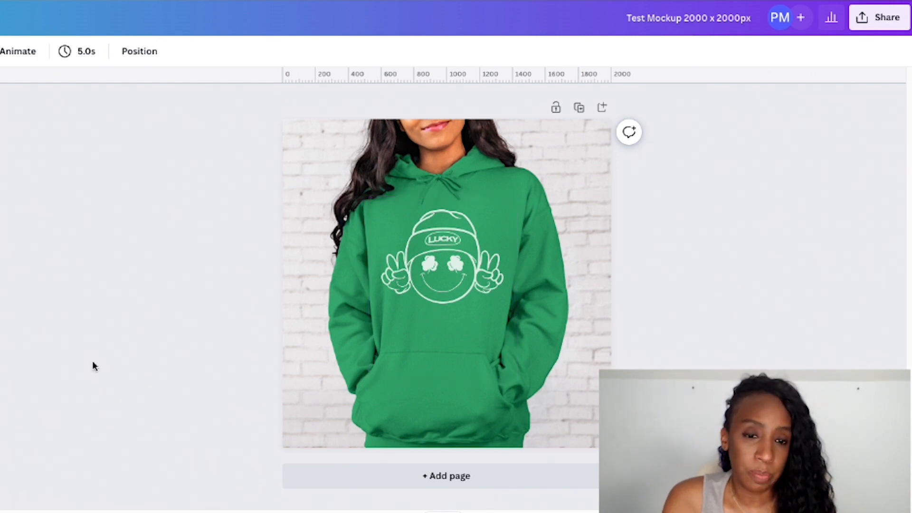
pyautogui.moveTo(85, 363)
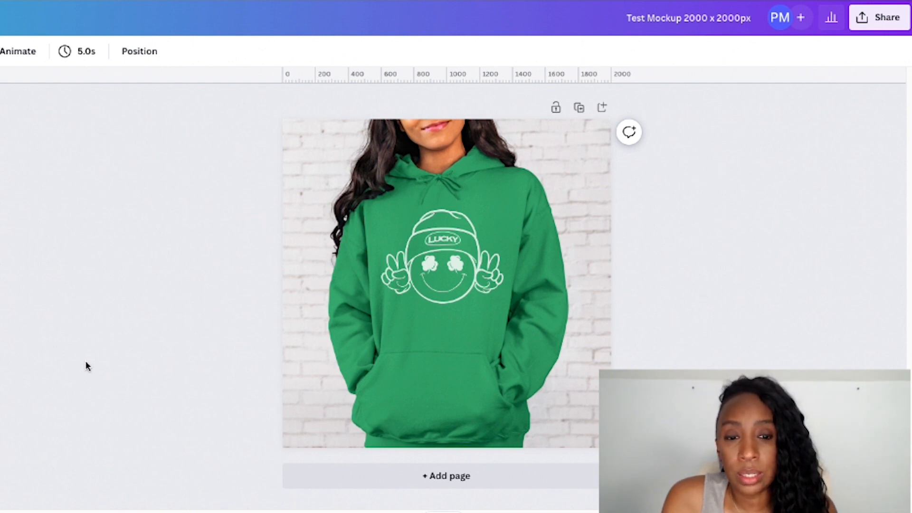
pyautogui.moveTo(714, 299)
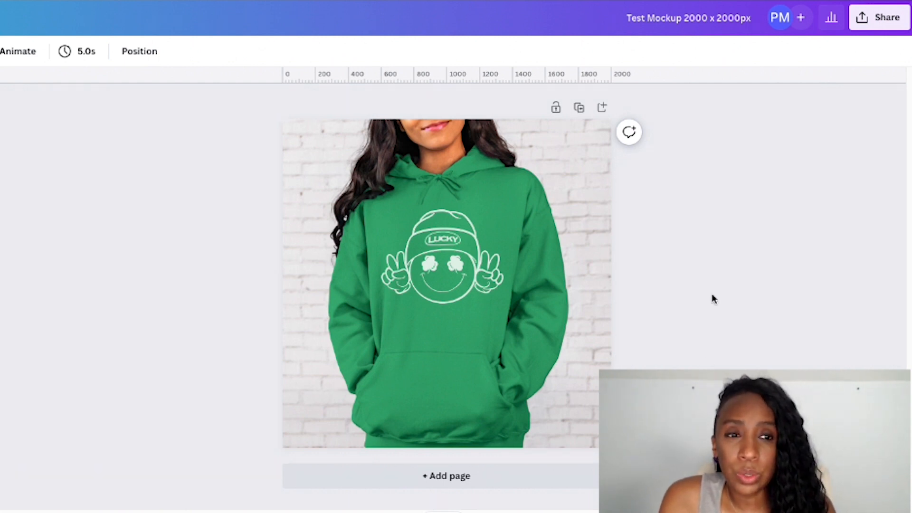
pyautogui.moveTo(698, 244)
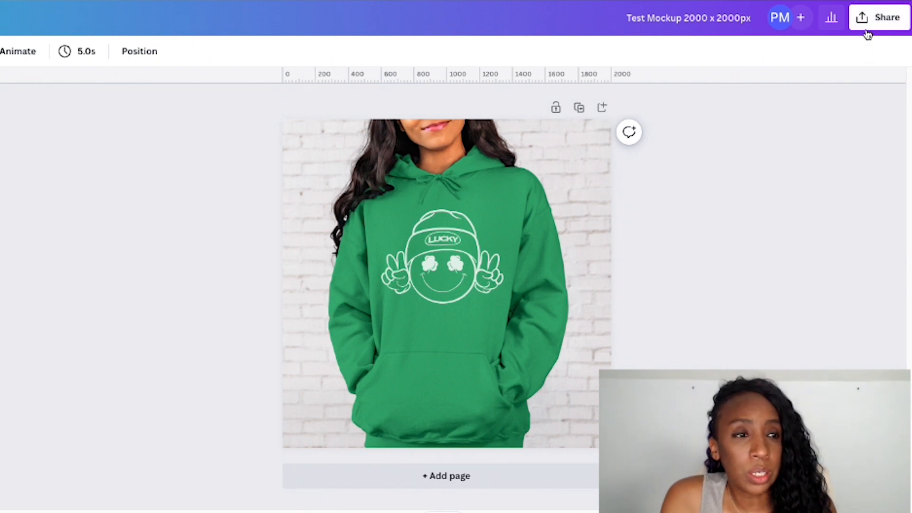
# Step: Download the mockup via Share as a 2000 × 2000 px PNG with Save download settings ticked
pyautogui.click(879, 17)
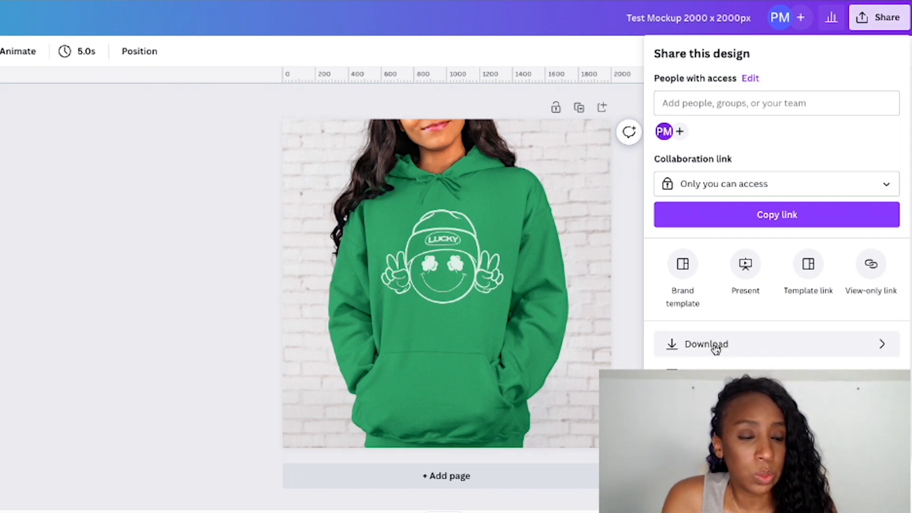
pyautogui.click(706, 344)
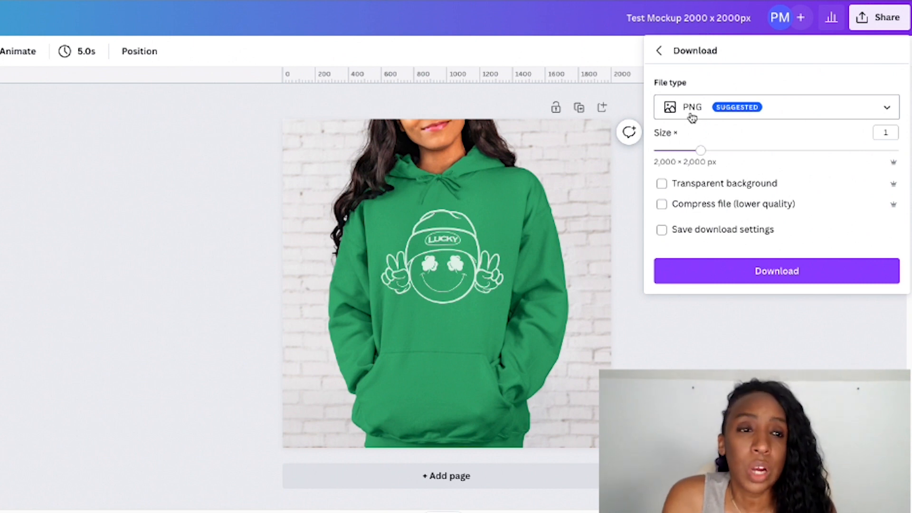
pyautogui.click(886, 107)
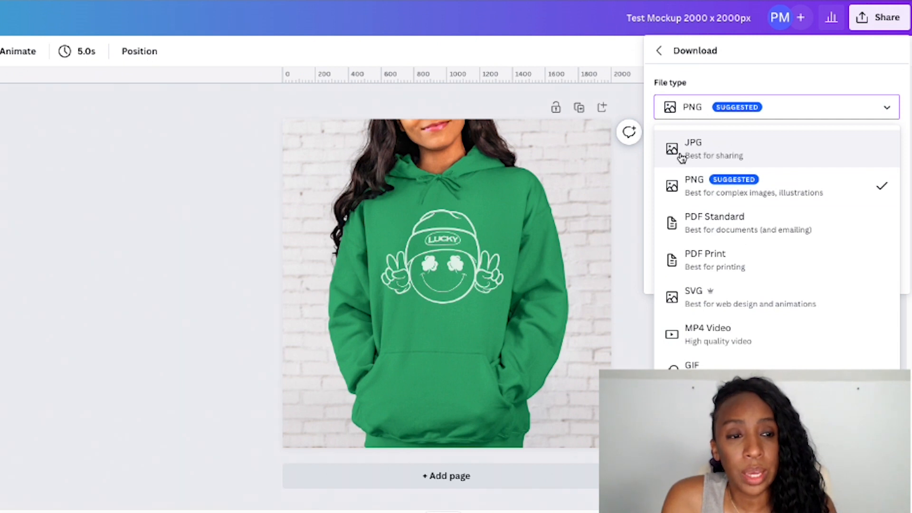
pyautogui.moveTo(701, 194)
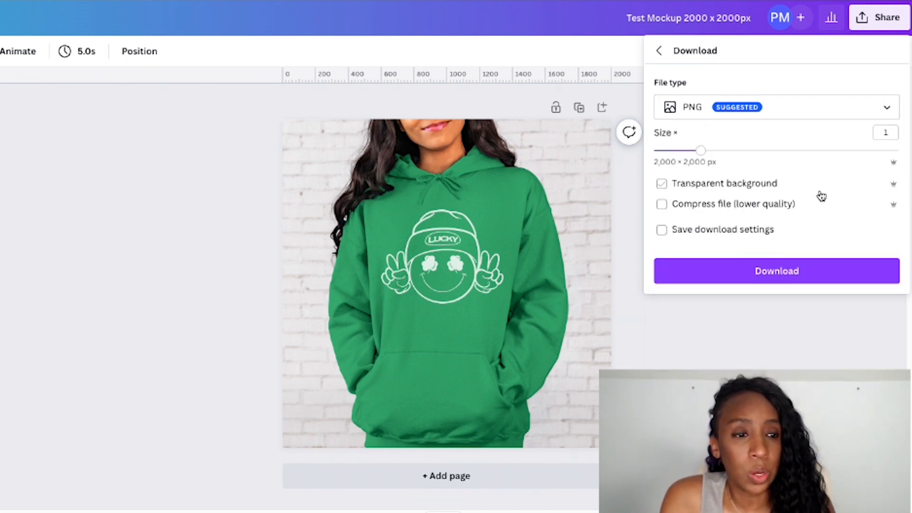
pyautogui.moveTo(673, 197)
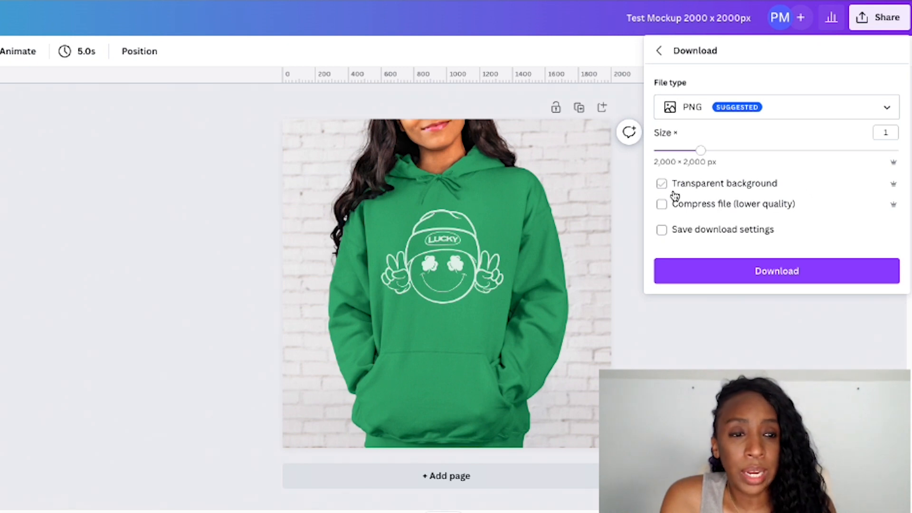
pyautogui.click(661, 184)
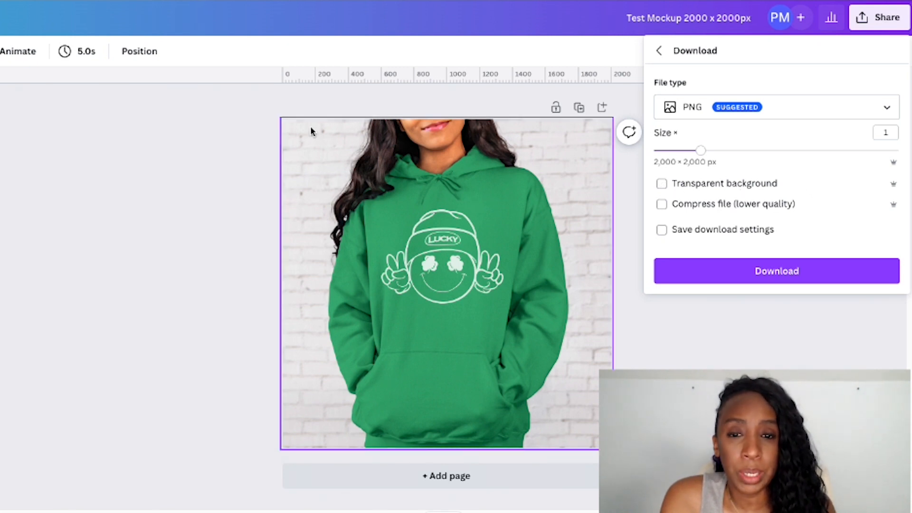
pyautogui.moveTo(537, 307)
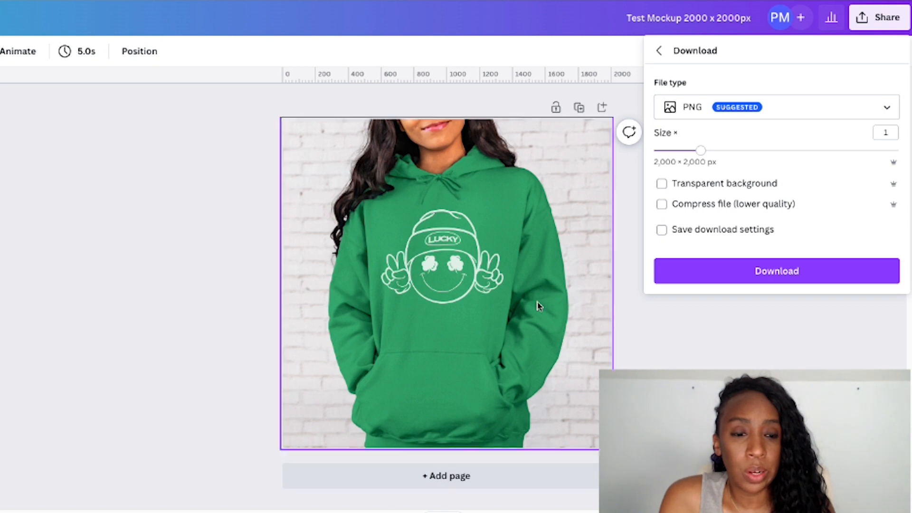
pyautogui.click(661, 229)
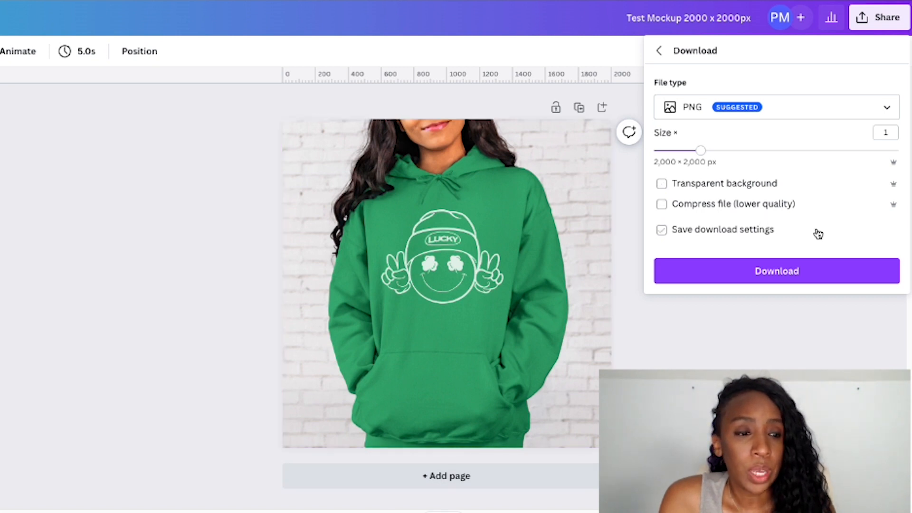
pyautogui.click(776, 271)
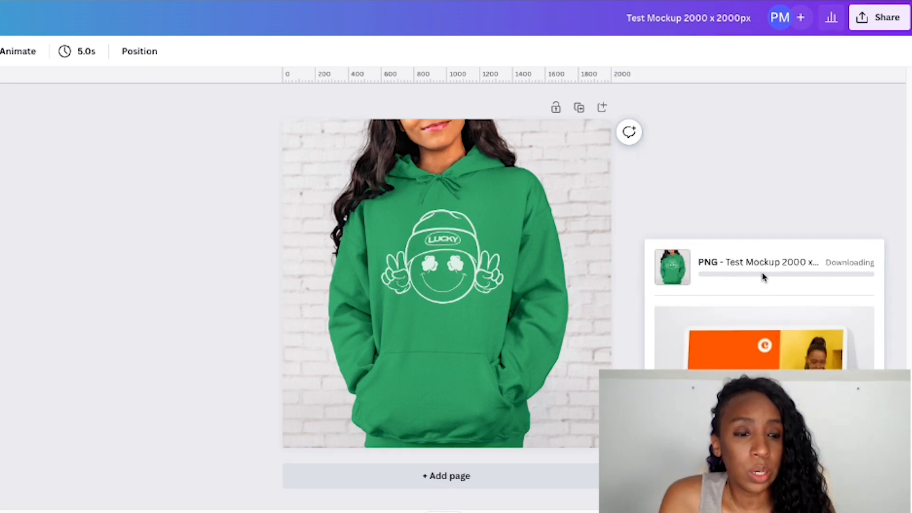